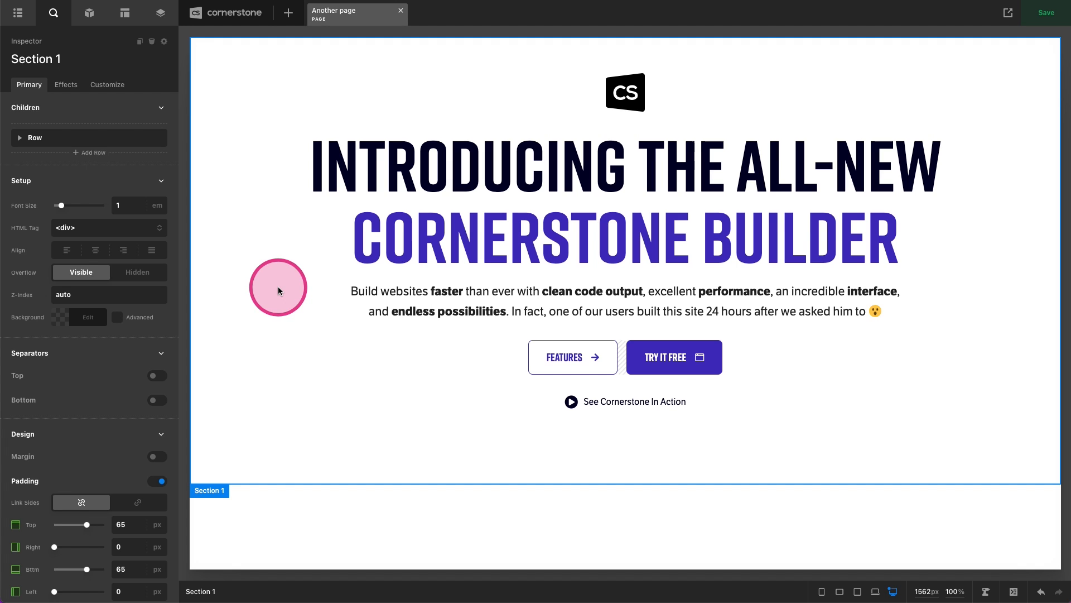
Add a new section from the Outline and give it the two-equal-column layout.
{"action": "left_click", "coordinate": [17, 12]}
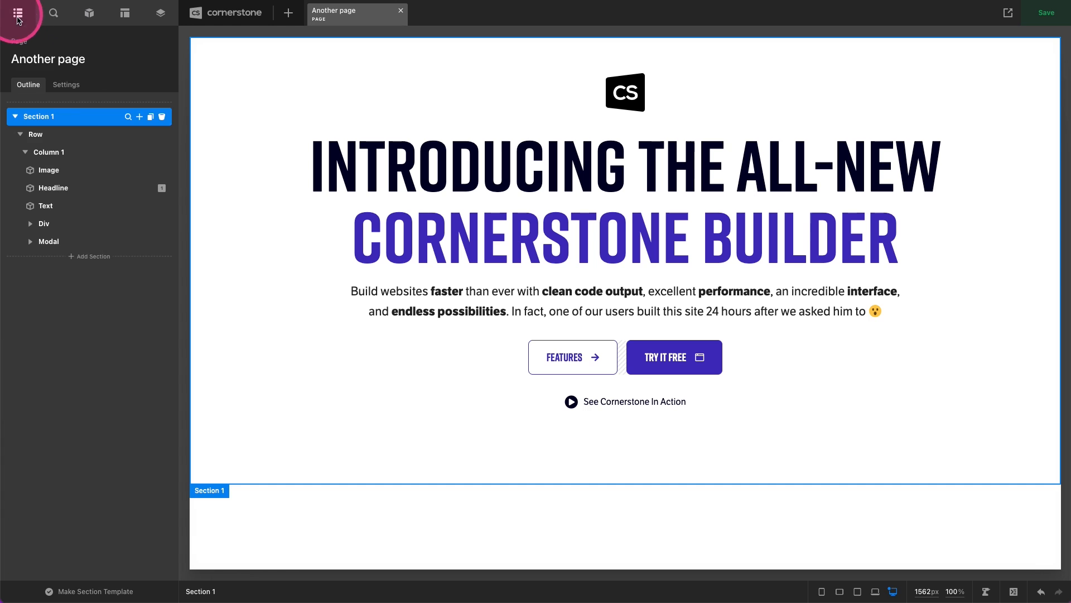
{"action": "left_click", "coordinate": [89, 101]}
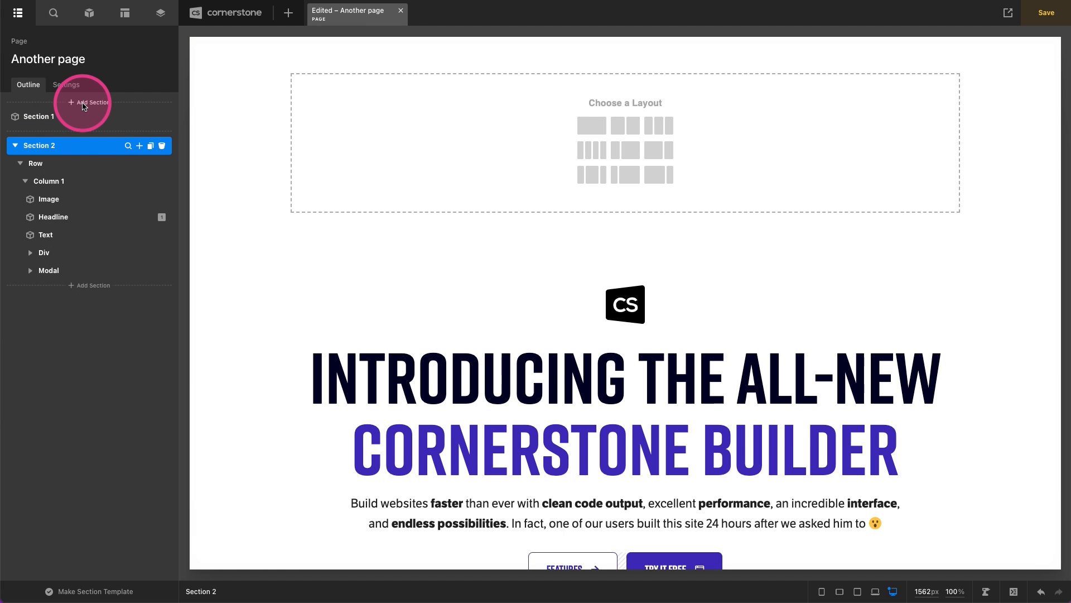
{"action": "mouse_move", "coordinate": [625, 127]}
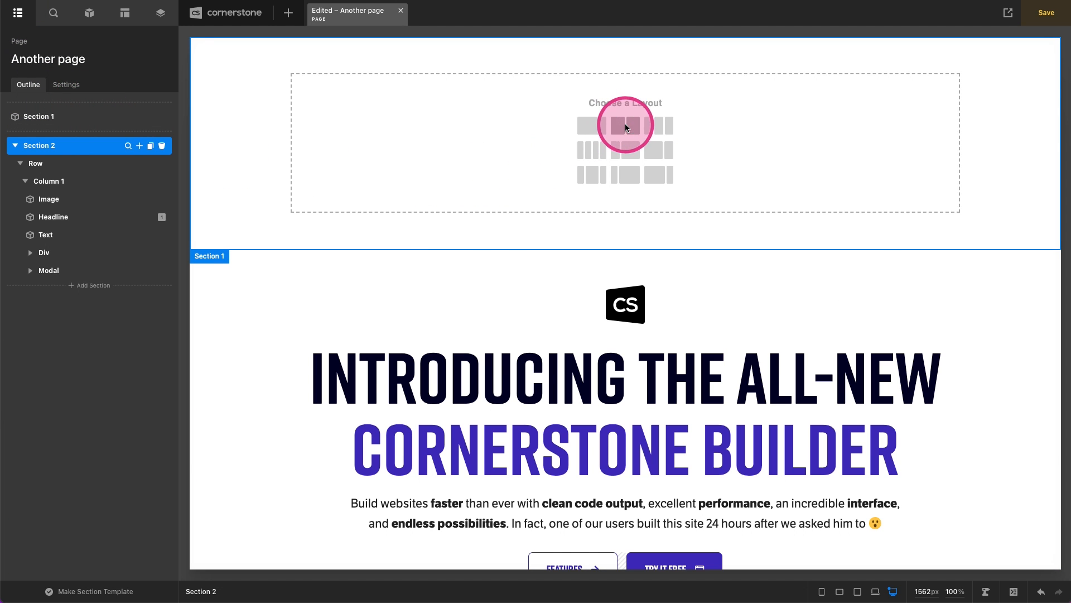
{"action": "left_click", "coordinate": [622, 126]}
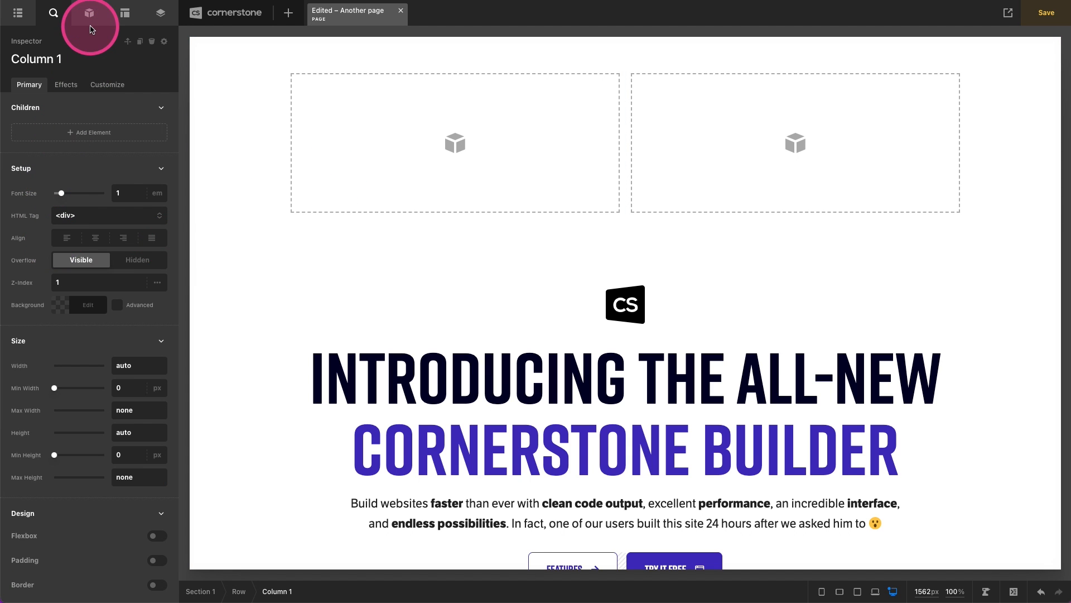
Add a Div to Column 1 with an advanced background whose lower layer is an <img/> Element.
{"action": "left_click", "coordinate": [89, 13]}
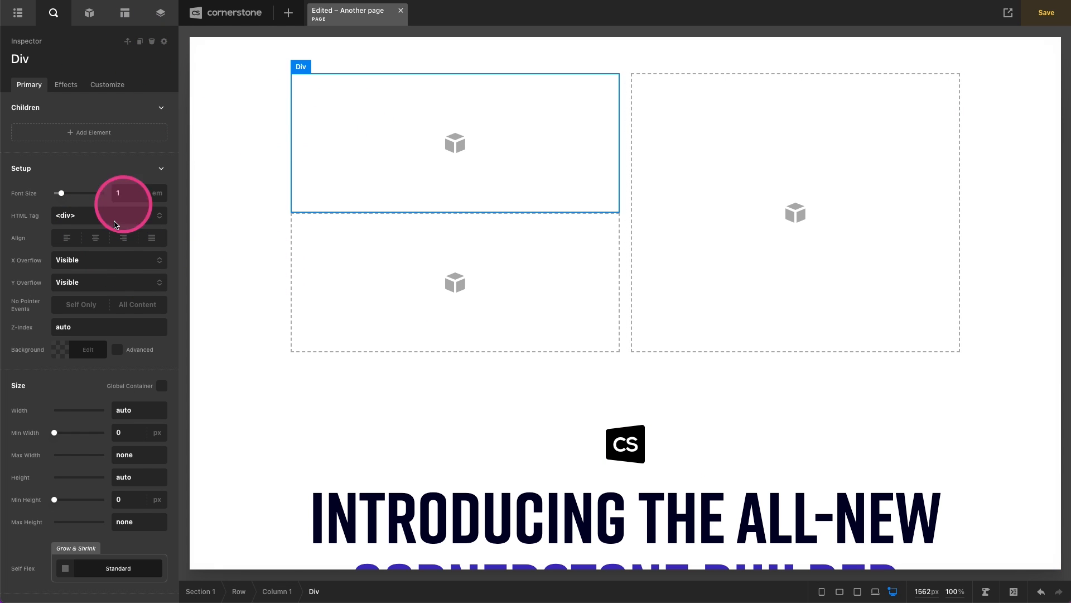
{"action": "left_click", "coordinate": [117, 349]}
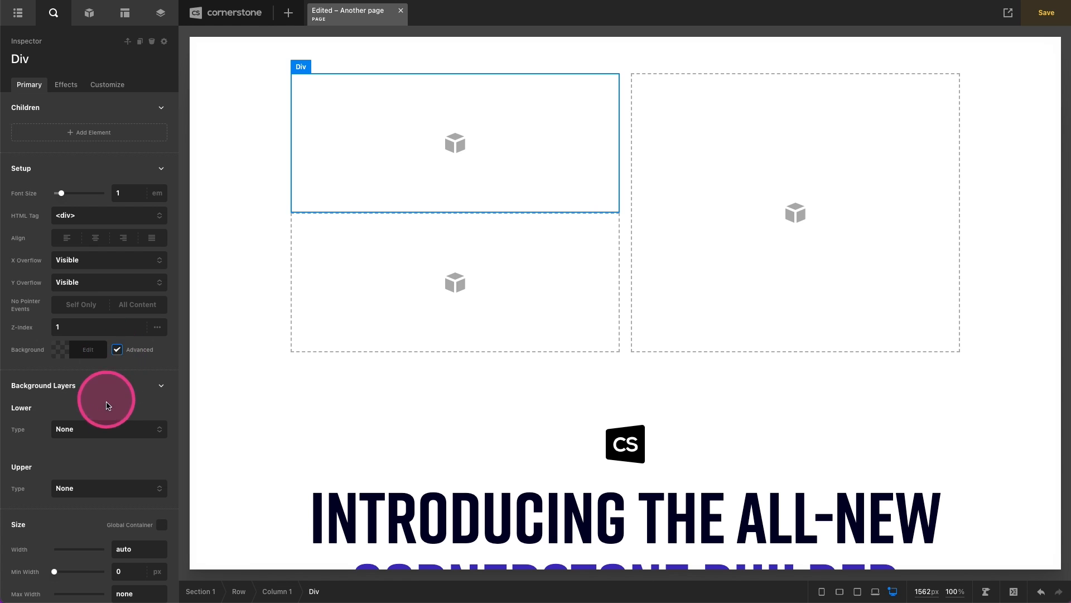
{"action": "left_click", "coordinate": [108, 429]}
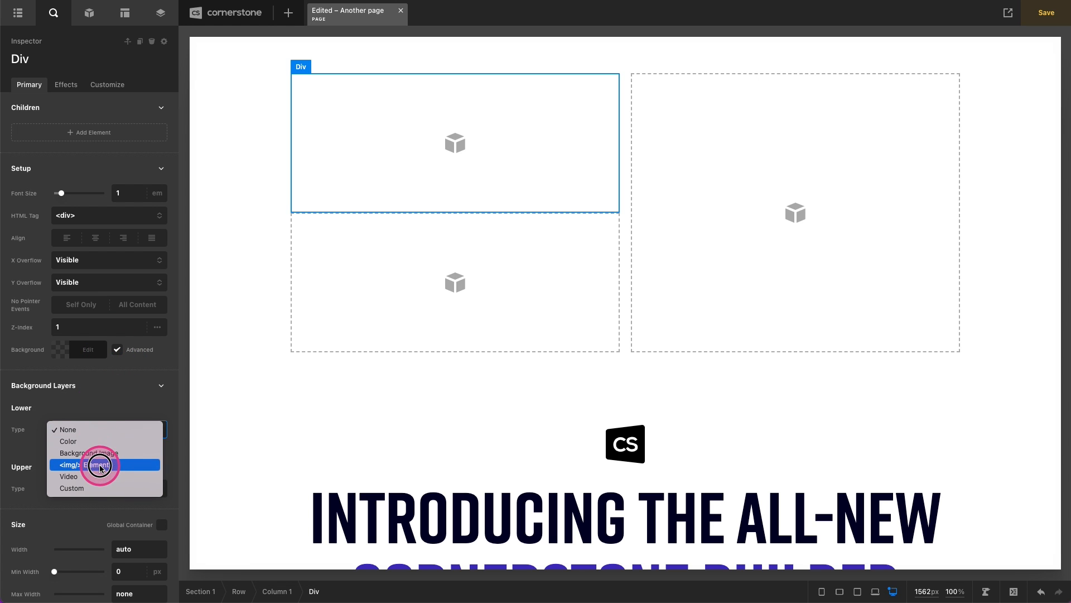
{"action": "left_click", "coordinate": [89, 464]}
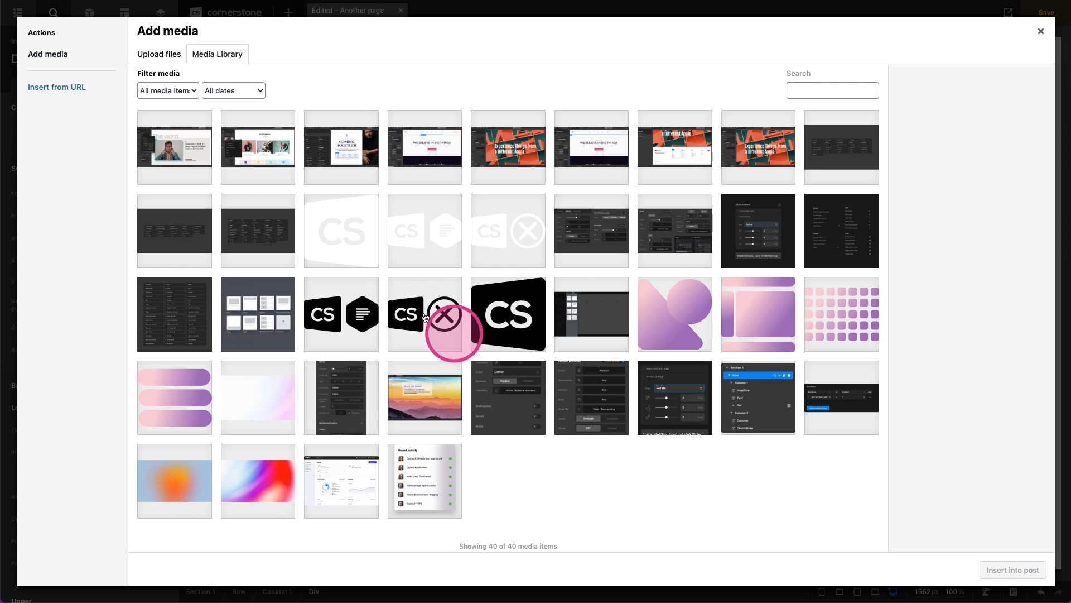
Insert the website screenshot from the media library as that lower background layer.
{"action": "left_click", "coordinate": [174, 147]}
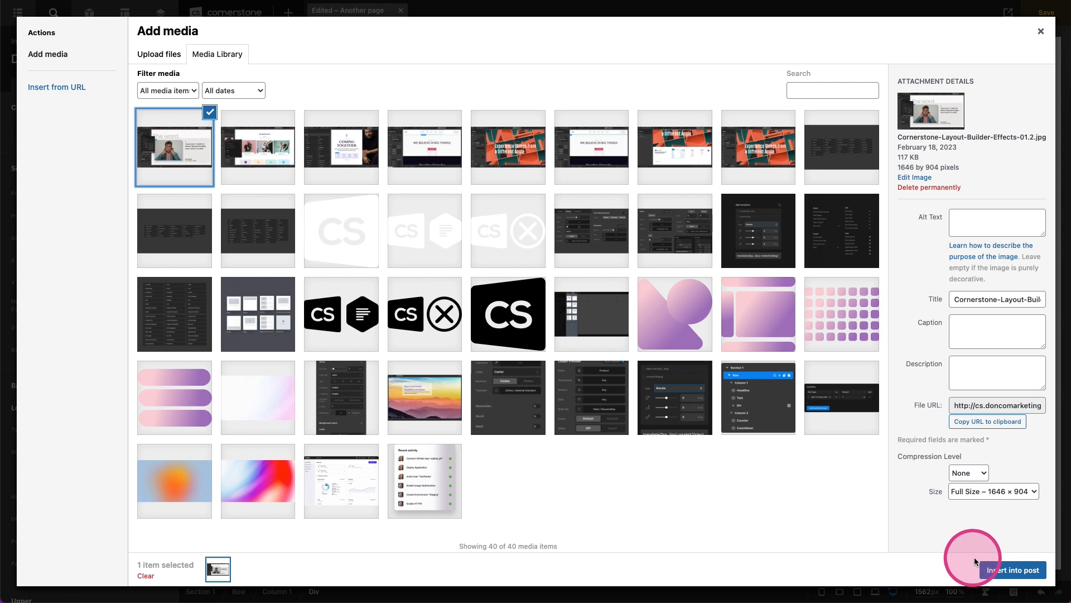
{"action": "left_click", "coordinate": [1014, 570]}
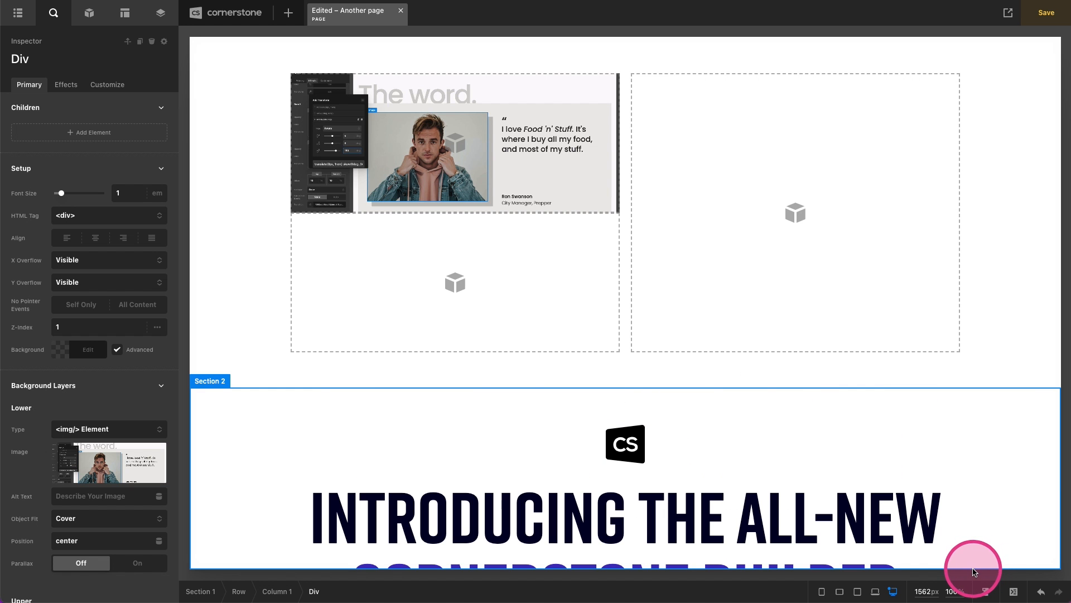
{"action": "left_click", "coordinate": [403, 495]}
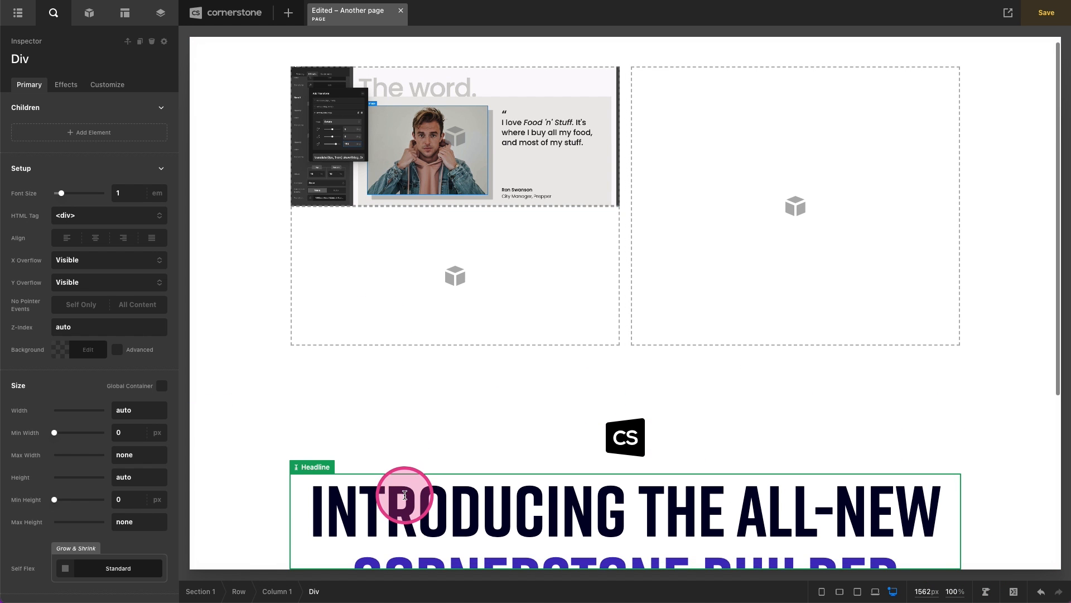
Paste the screenshot block and paragraph text from Column 1 into Column 2.
{"action": "scroll", "scroll_direction": "down", "scroll_amount": 3}
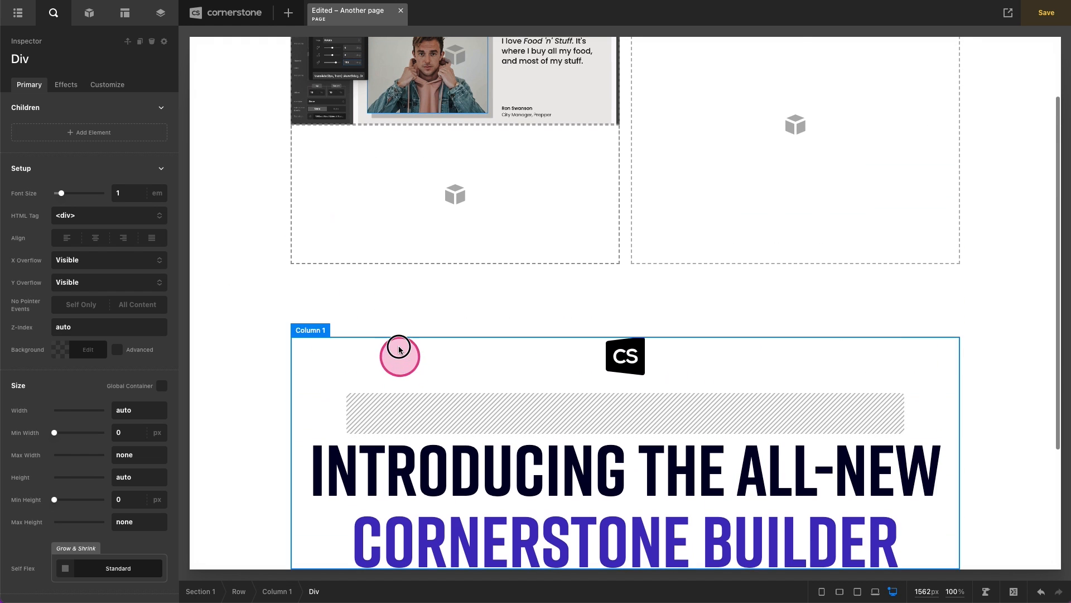
{"action": "scroll", "scroll_direction": "up", "scroll_amount": 3}
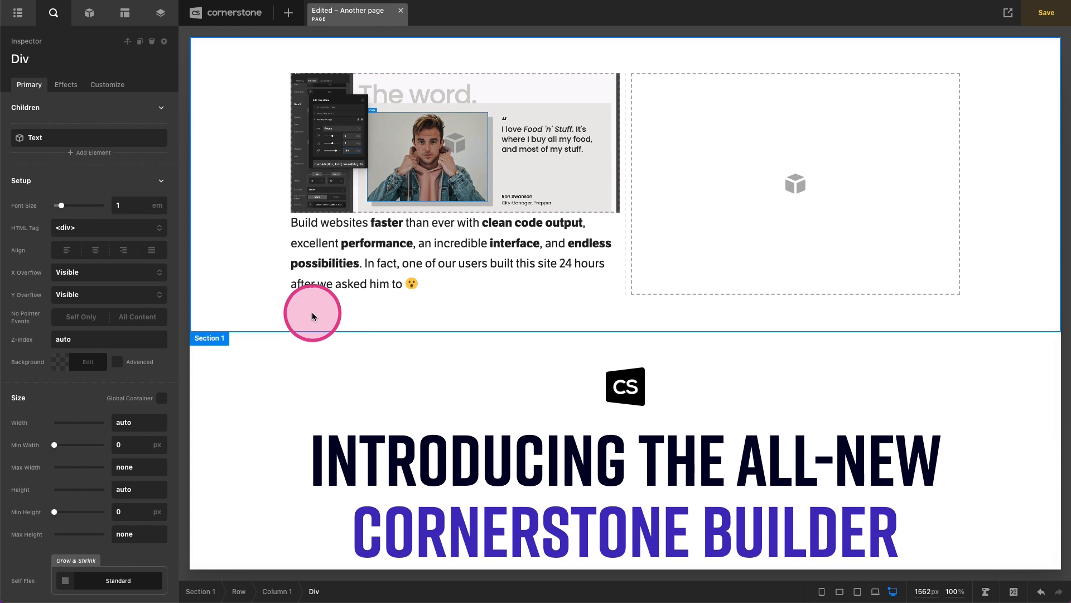
{"action": "right_click", "coordinate": [312, 313]}
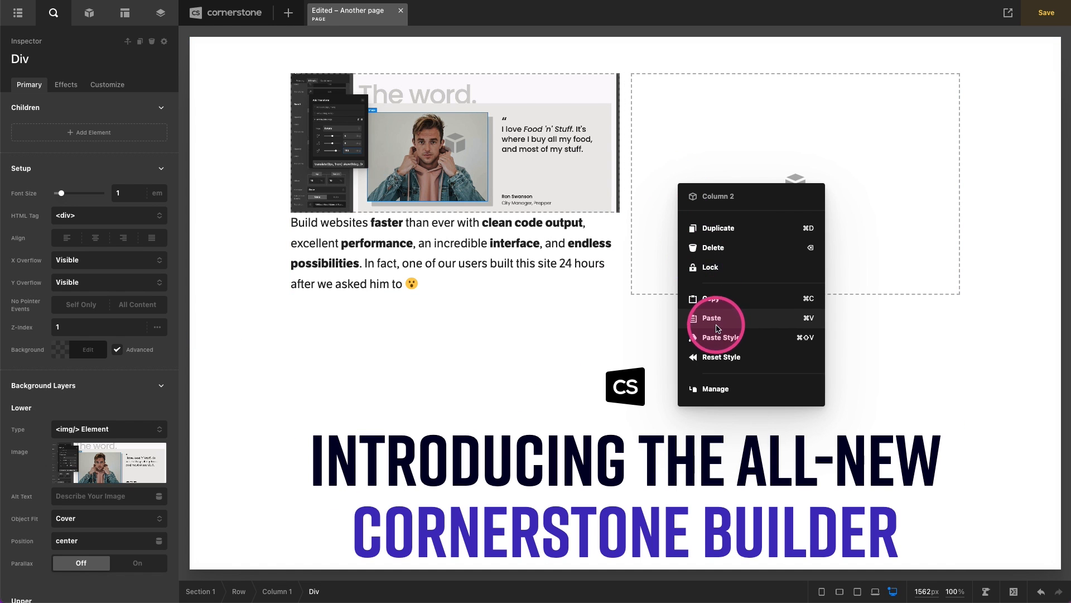
{"action": "left_click", "coordinate": [711, 318]}
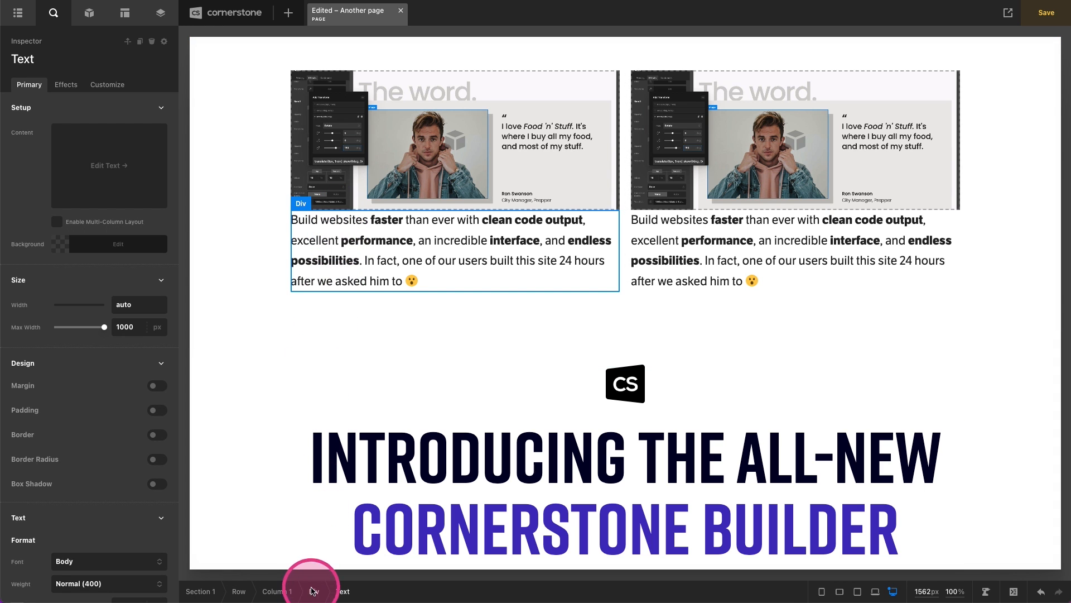
{"action": "left_click", "coordinate": [277, 592]}
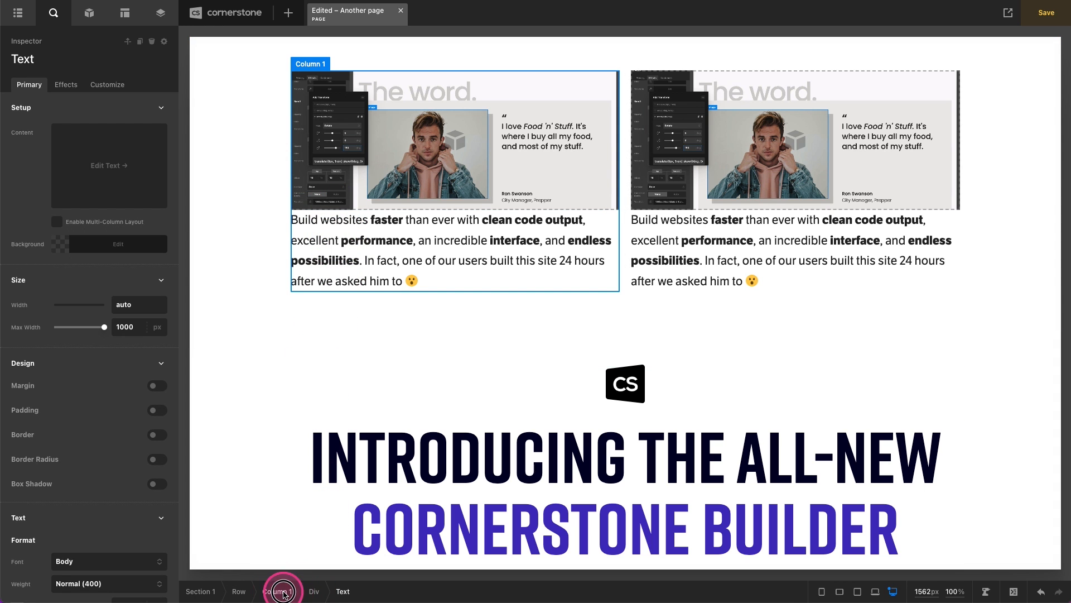
Set Column 1's Overflow to Hidden and enable a 1em Border Radius.
{"action": "left_click", "coordinate": [282, 591]}
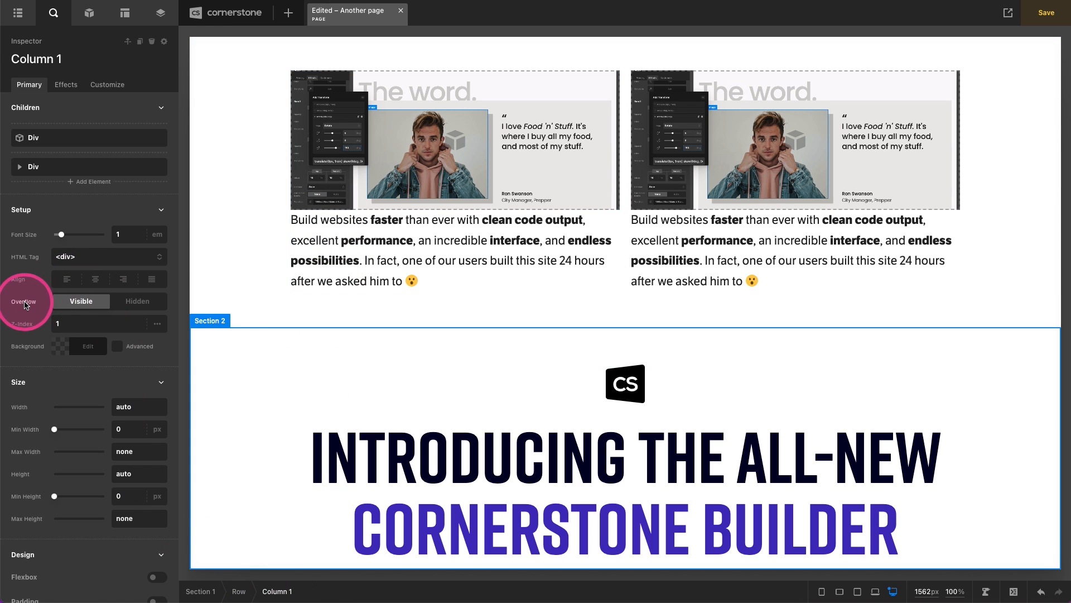
{"action": "left_click", "coordinate": [137, 301]}
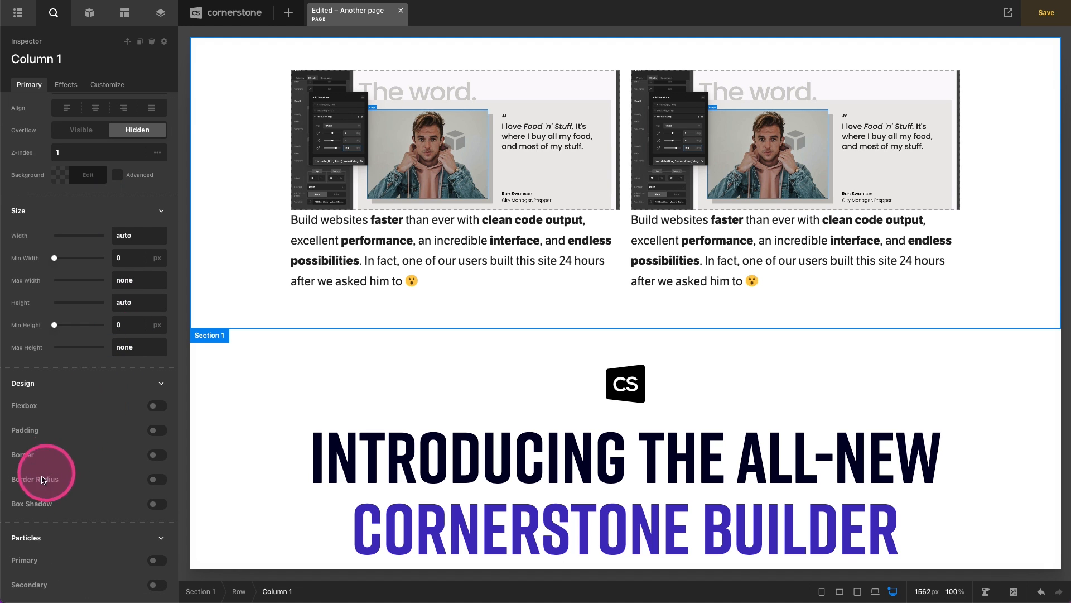
{"action": "left_click", "coordinate": [156, 479]}
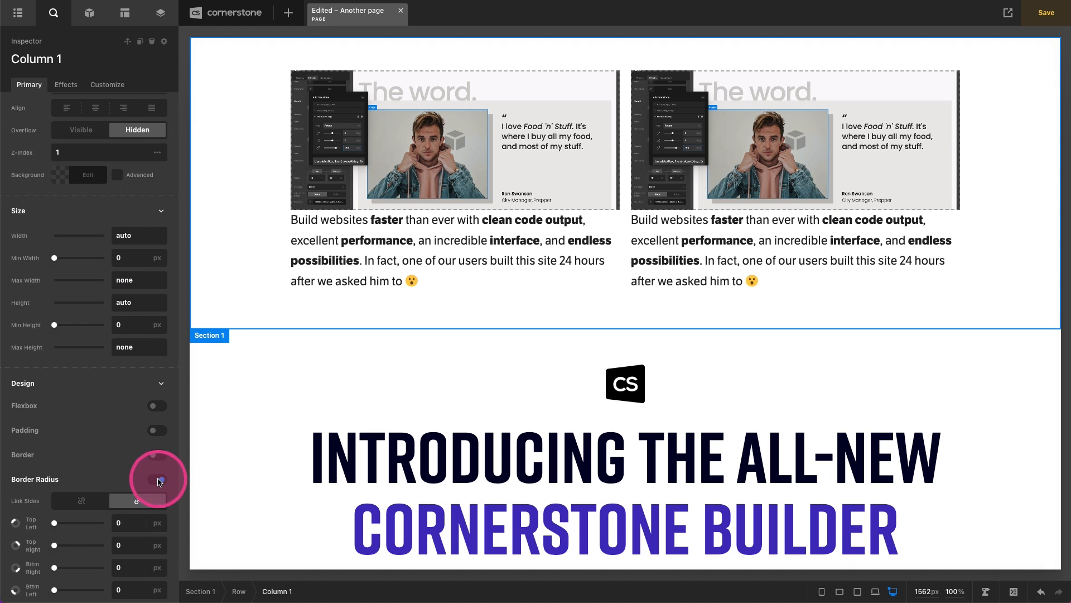
{"action": "left_click", "coordinate": [156, 479]}
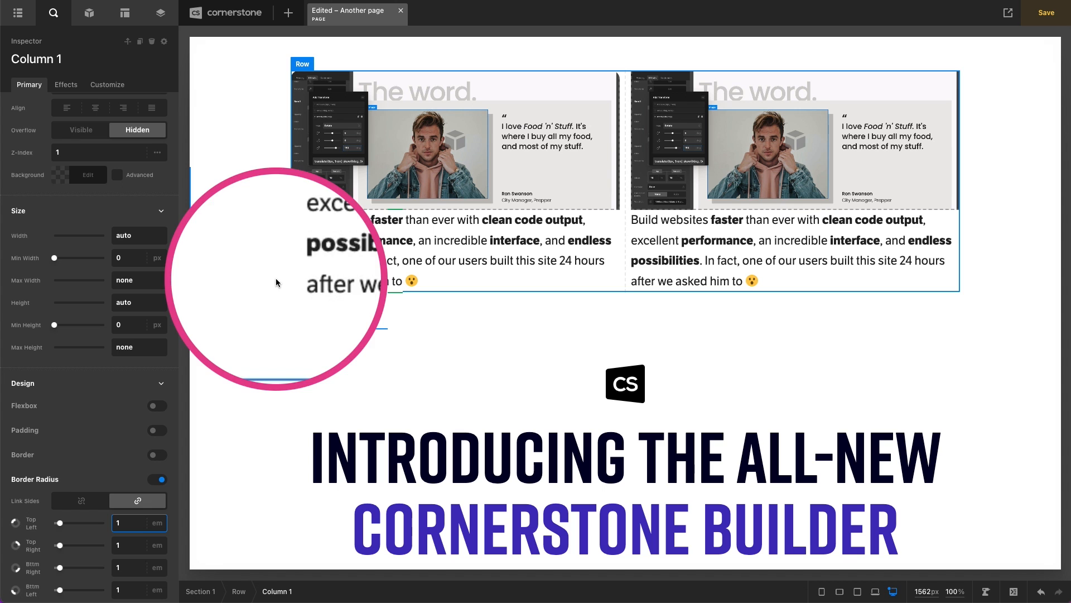
{"action": "left_click", "coordinate": [87, 176]}
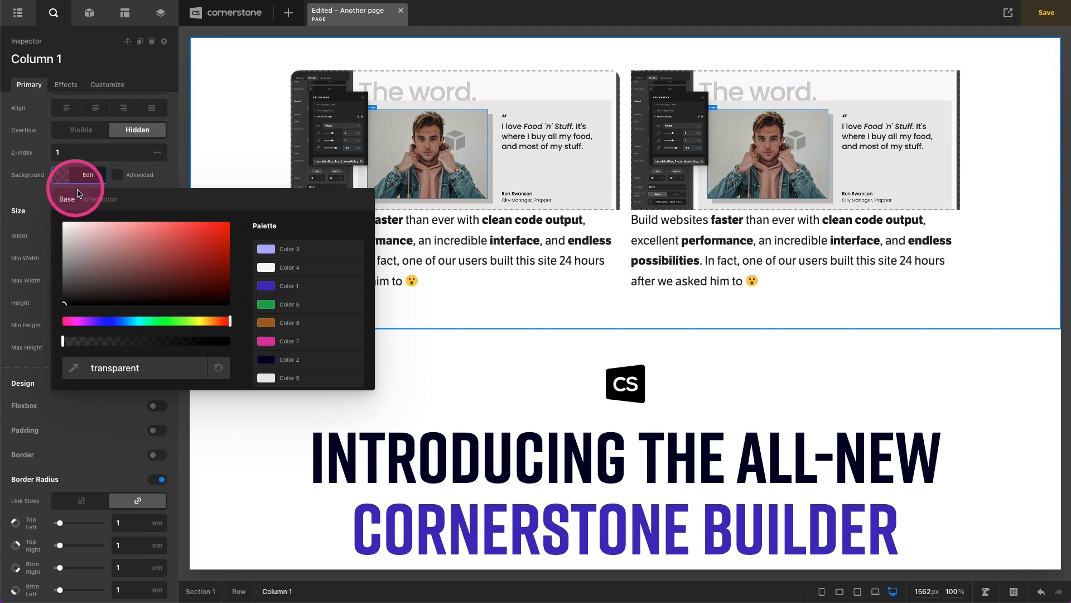